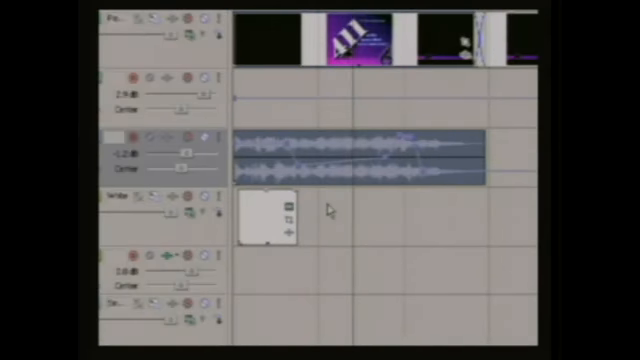
mouse_move(416, 244)
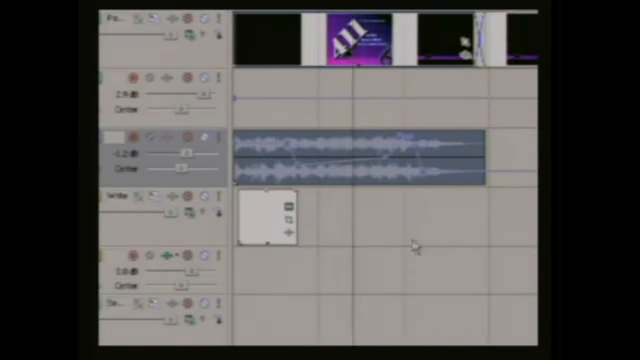